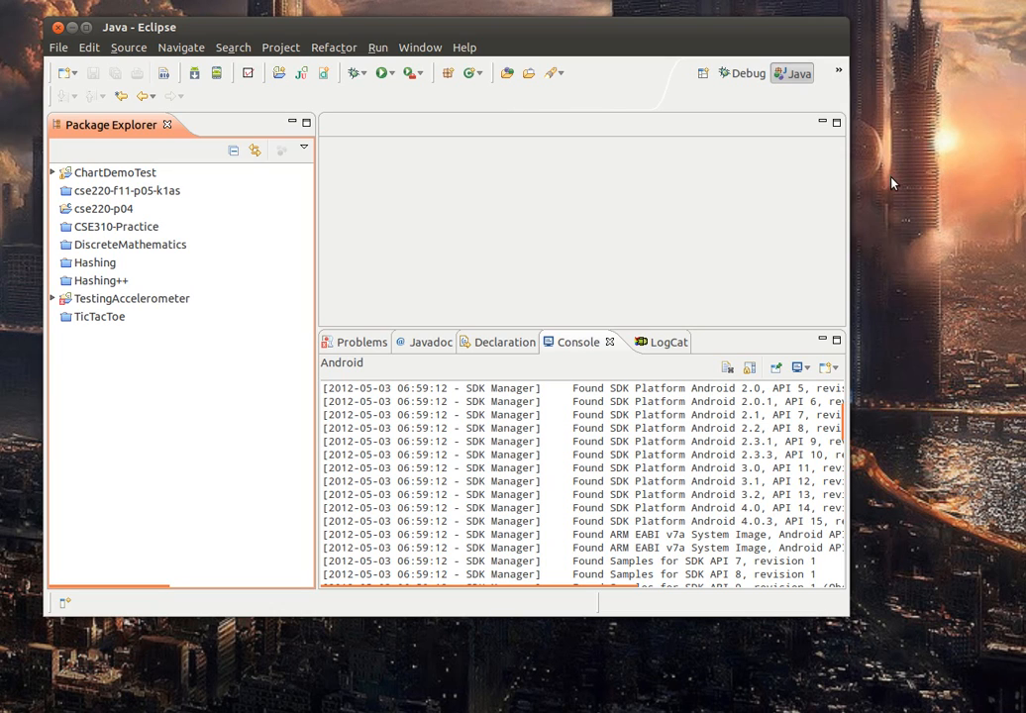
mouse_move(883, 190)
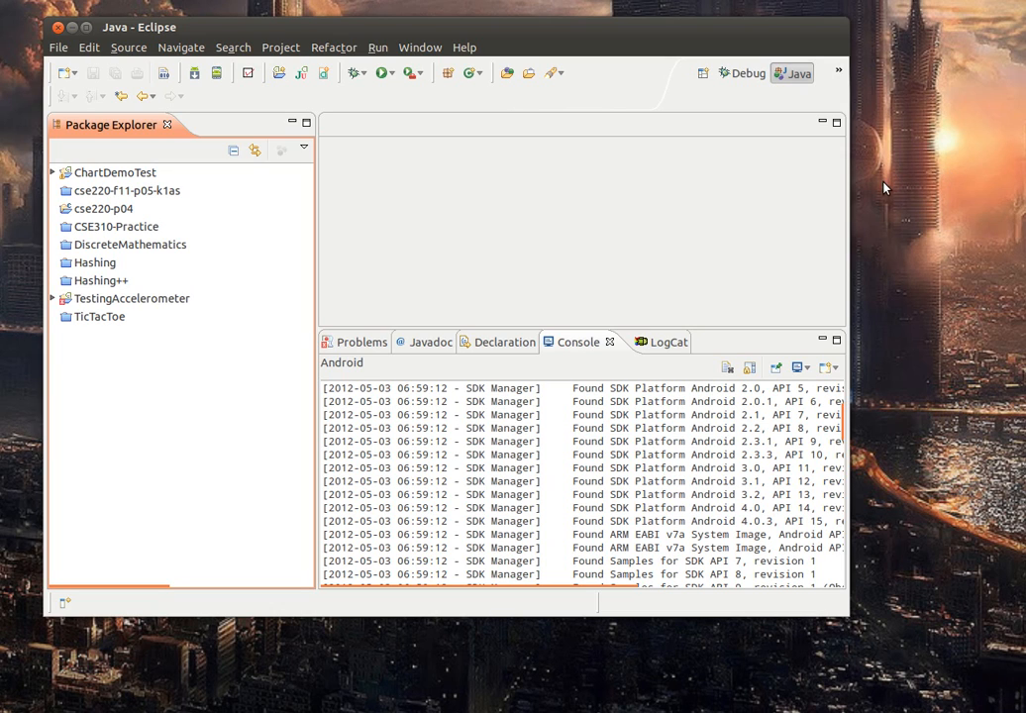
mouse_move(646, 226)
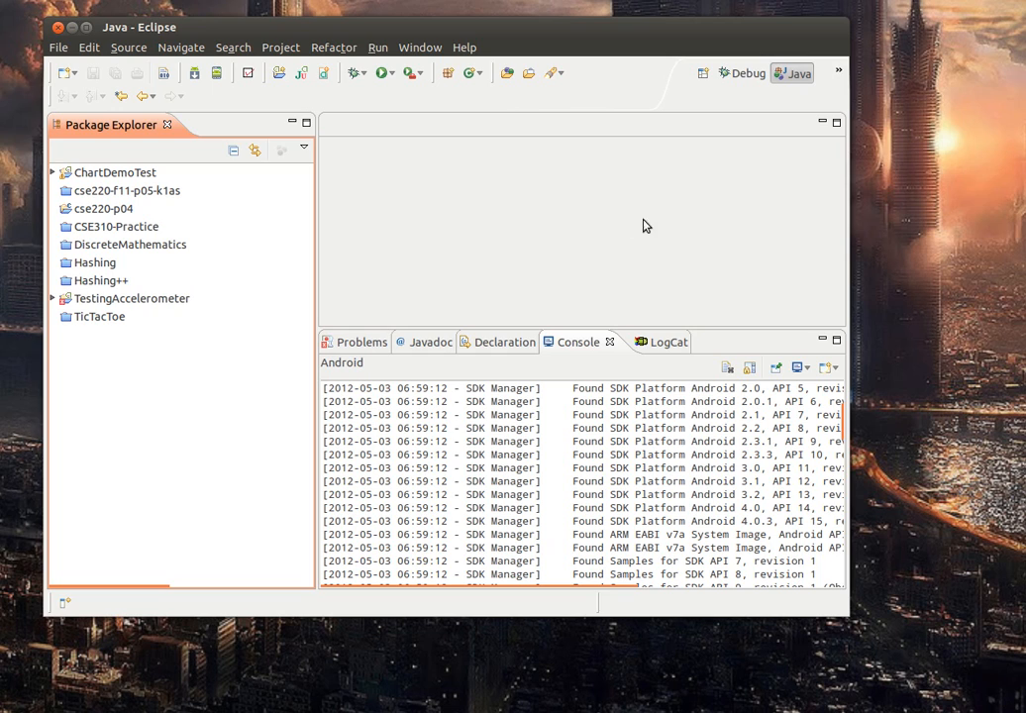
mouse_move(414, 283)
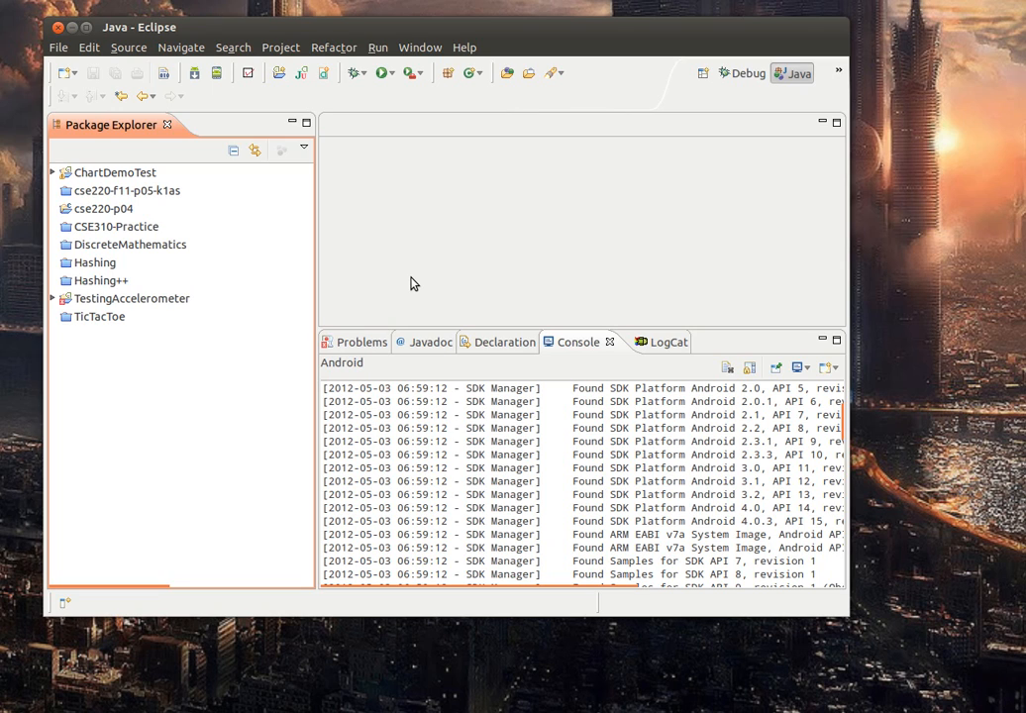
mouse_move(155, 301)
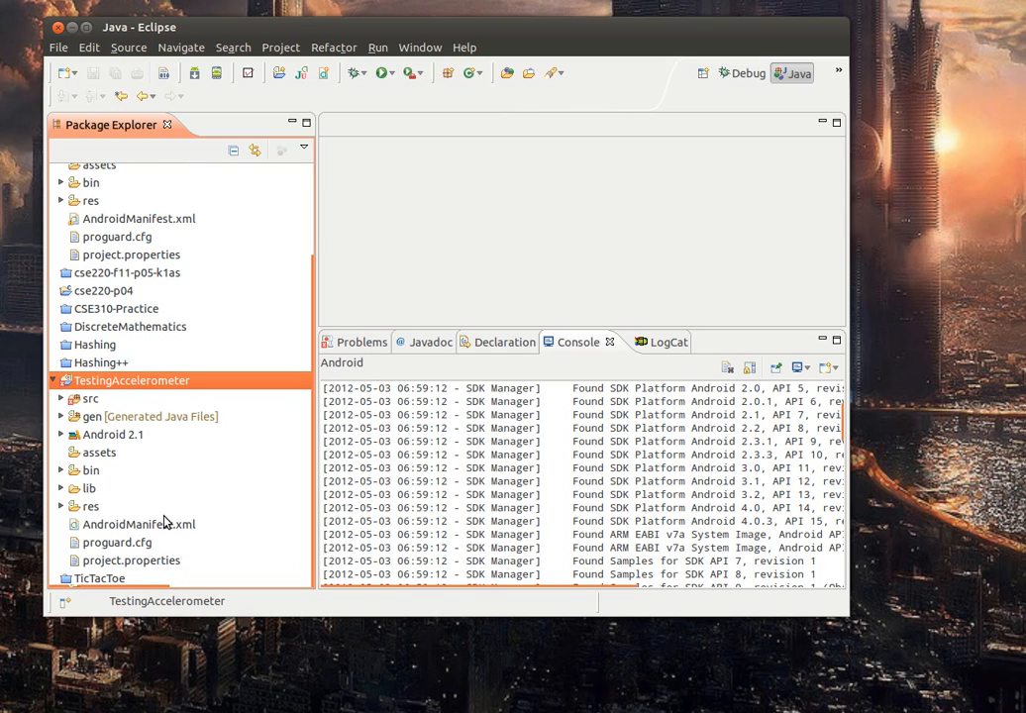
mouse_move(54, 380)
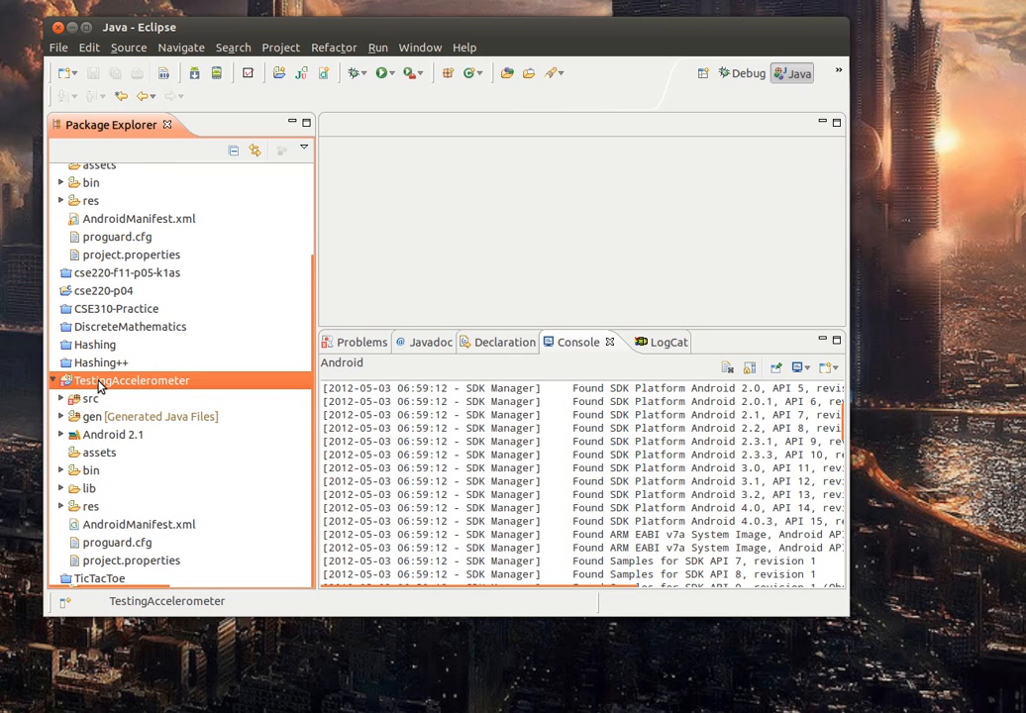
Bring up the context actions for the TestingAccelerometer project in Package Explorer.
right_click(129, 380)
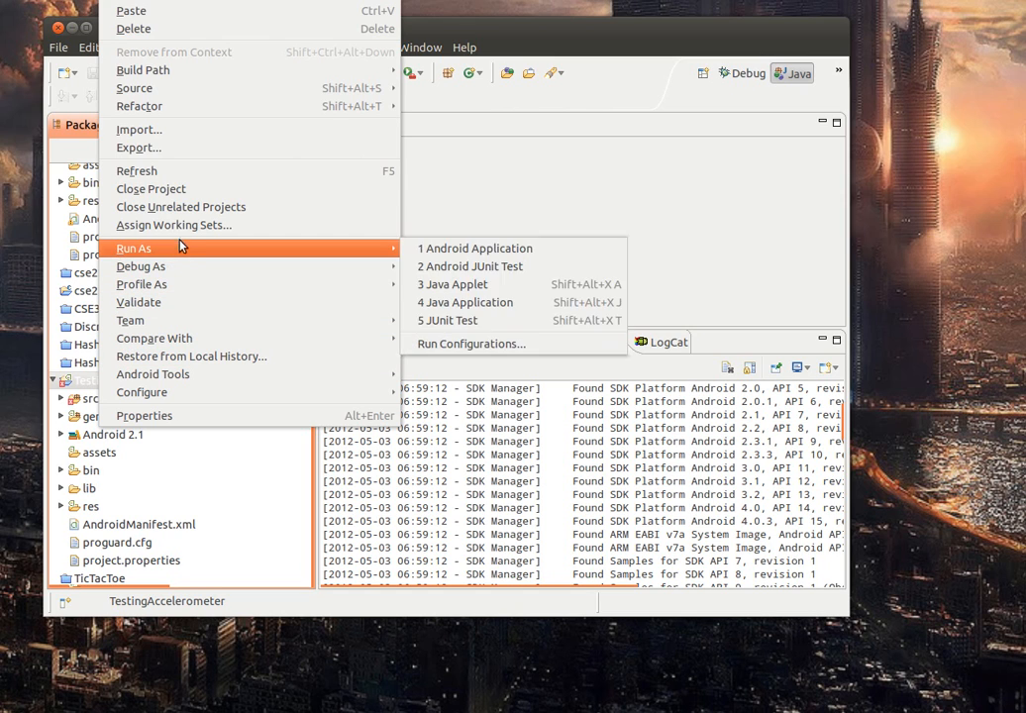
mouse_move(143, 72)
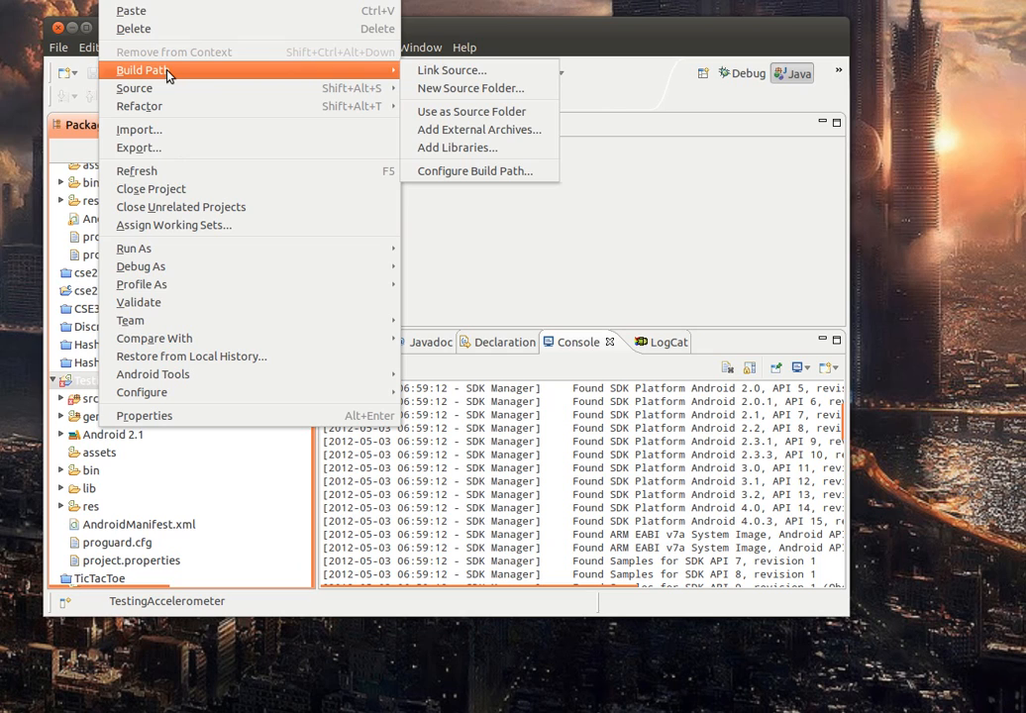
mouse_move(305, 75)
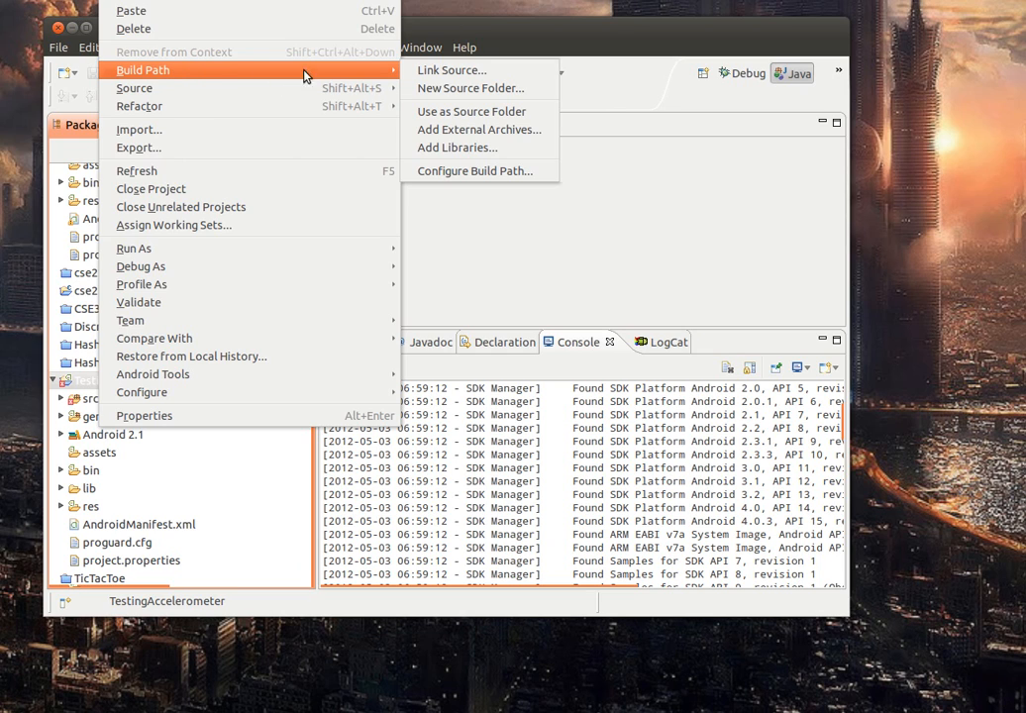
mouse_move(453, 69)
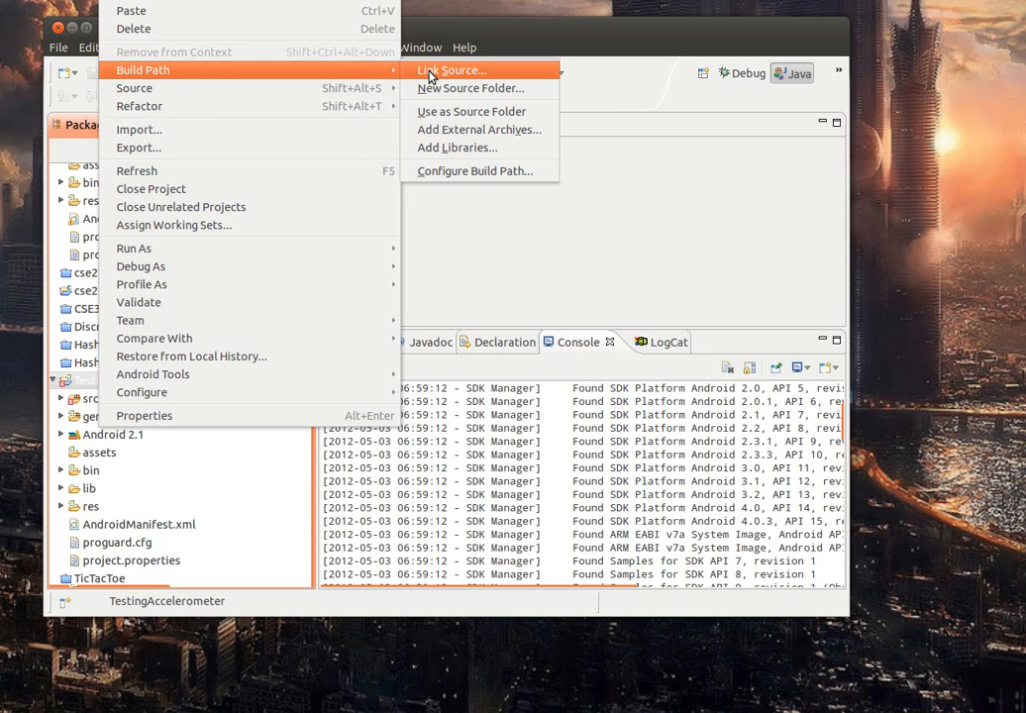
Show the Libraries list of TestingAccelerometer's Java Build Path (Android 2.1, ADT libraries).
click(473, 171)
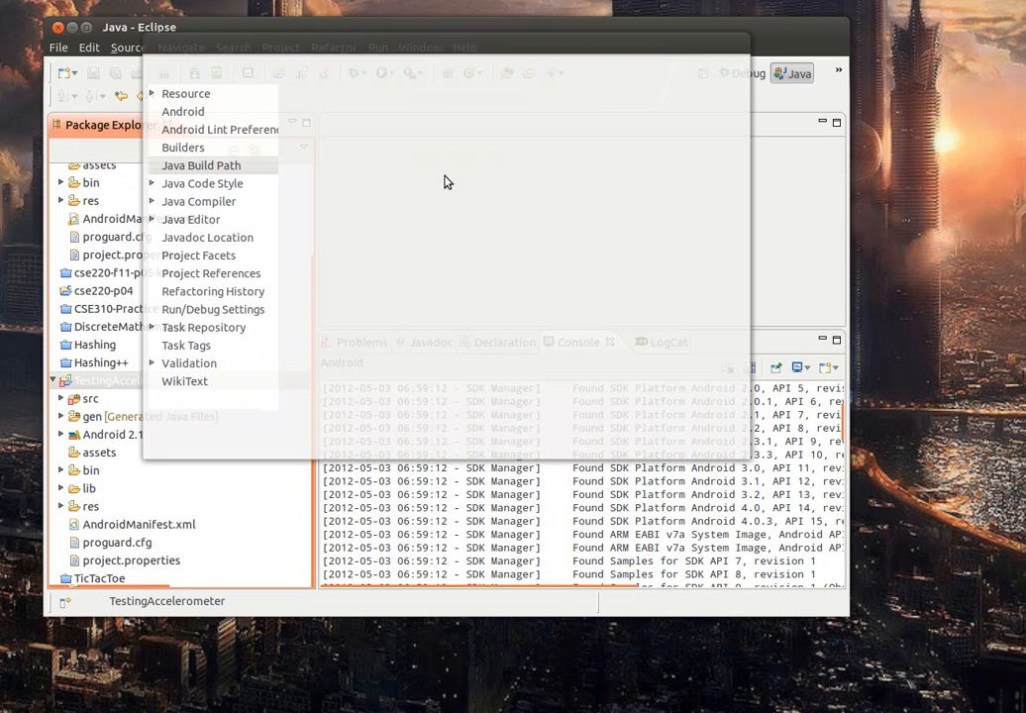
click(200, 166)
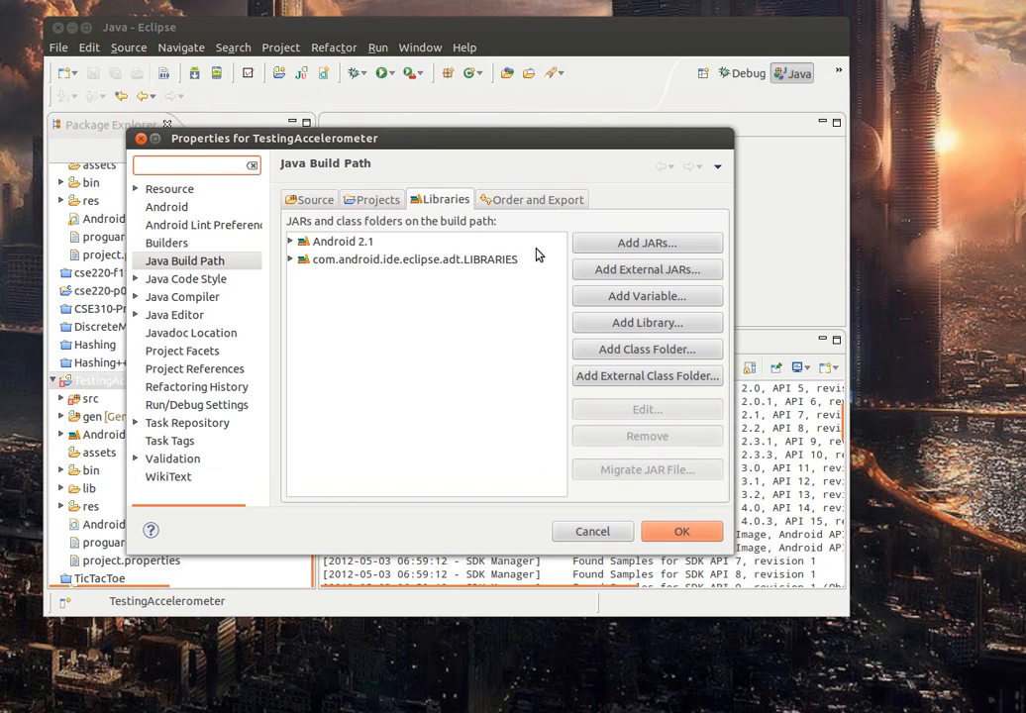
mouse_move(634, 275)
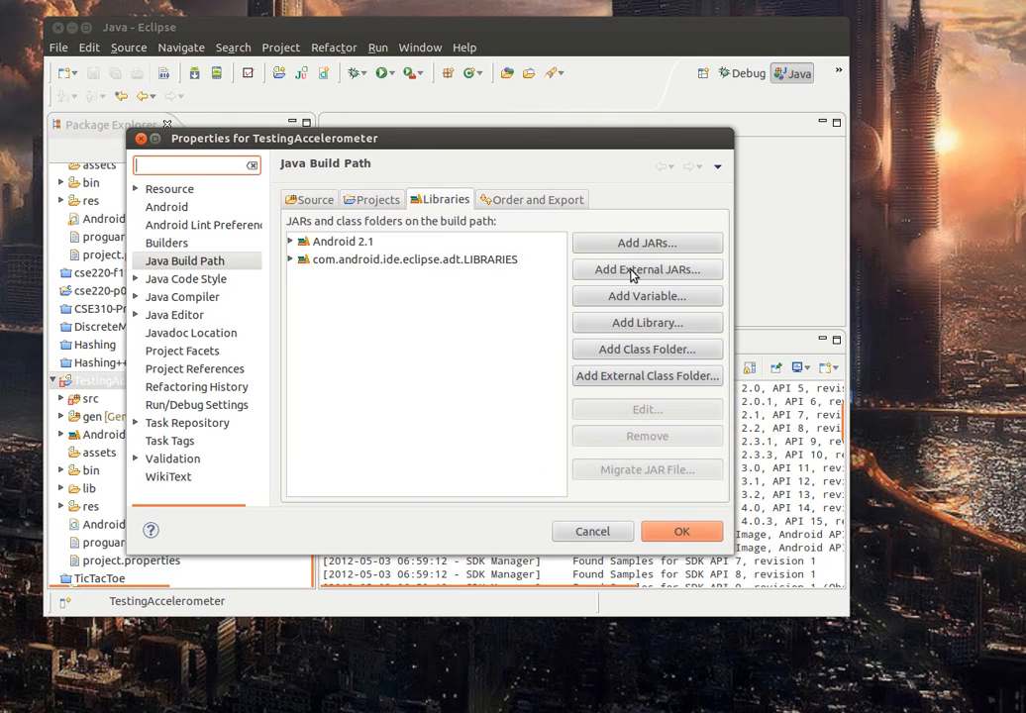
Add the external JAR achartengine-0.7.0.jar from the lib folder to the build path.
click(646, 269)
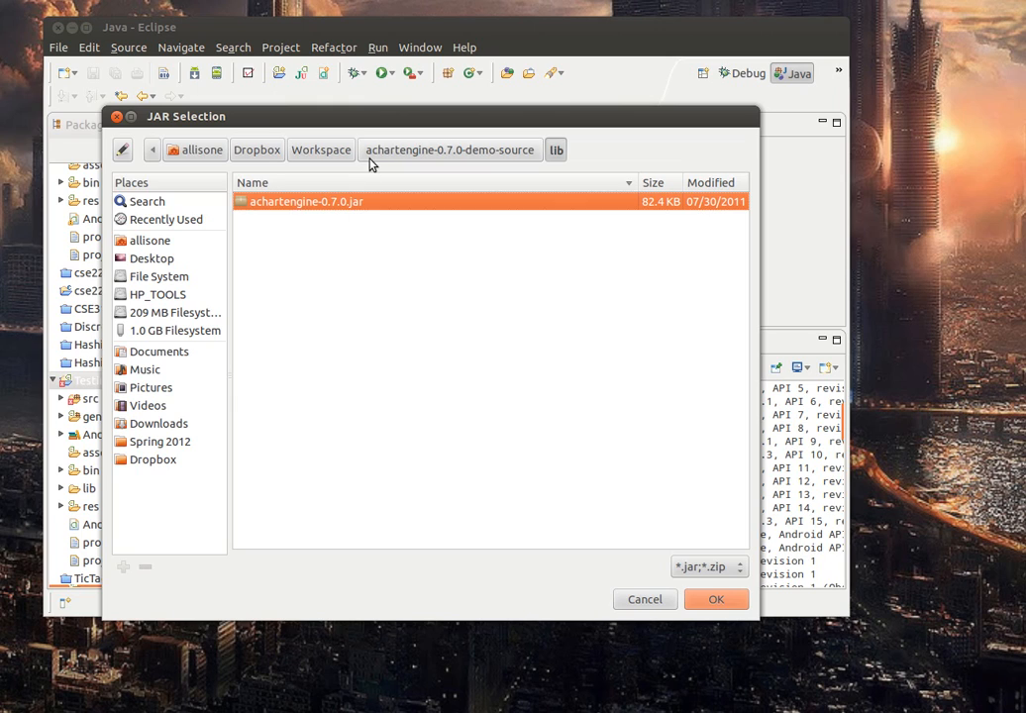
mouse_move(351, 159)
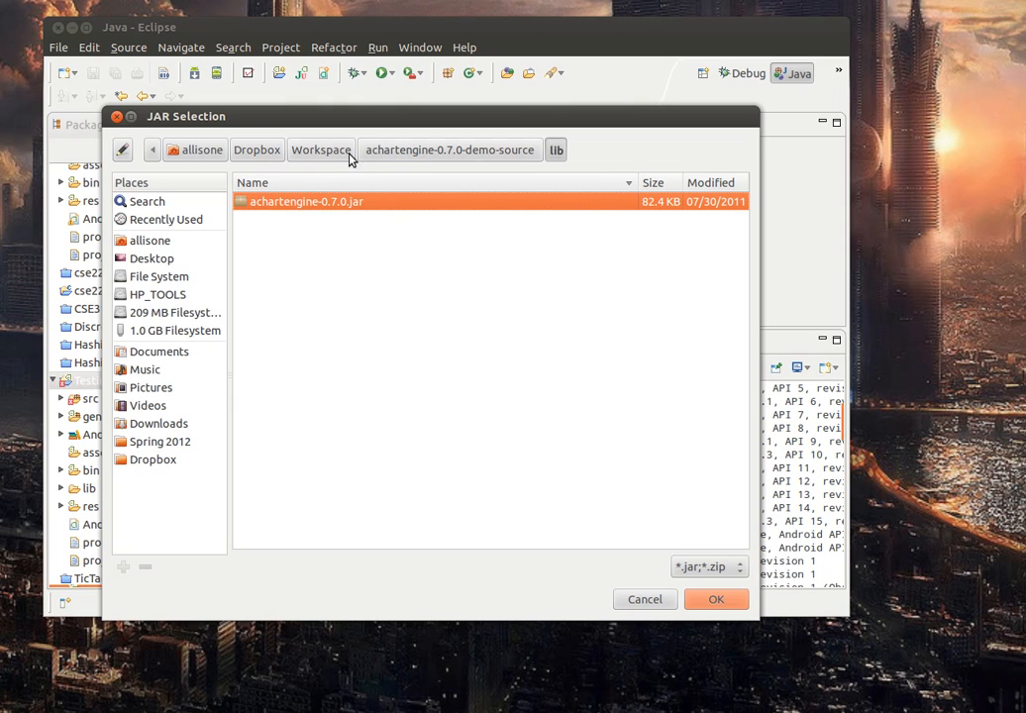
mouse_move(349, 214)
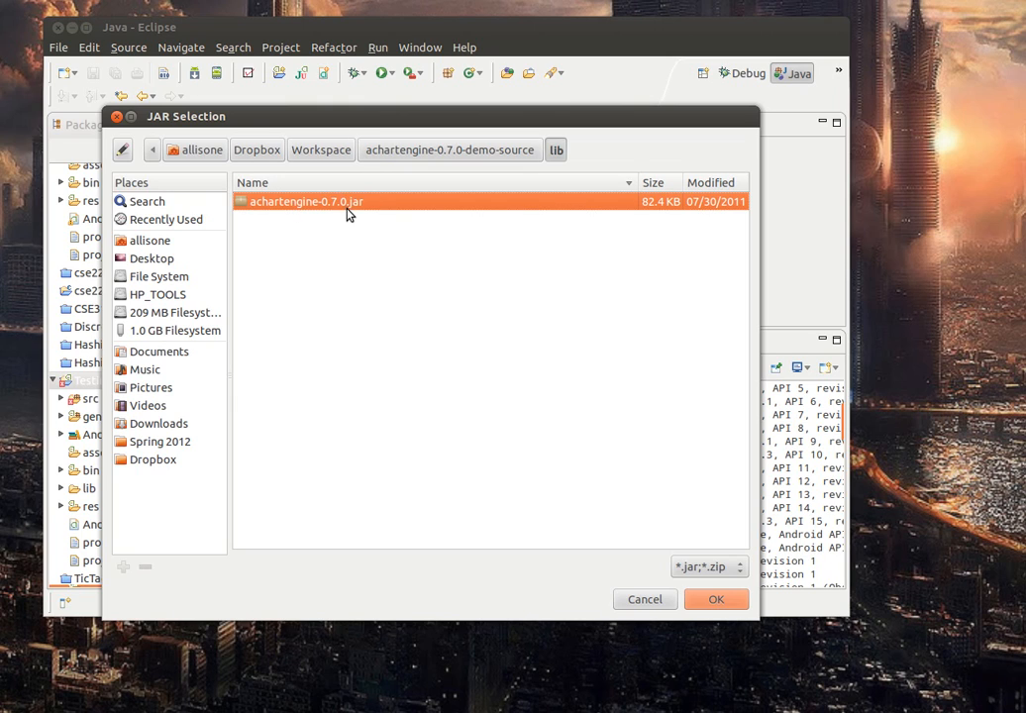
click(717, 599)
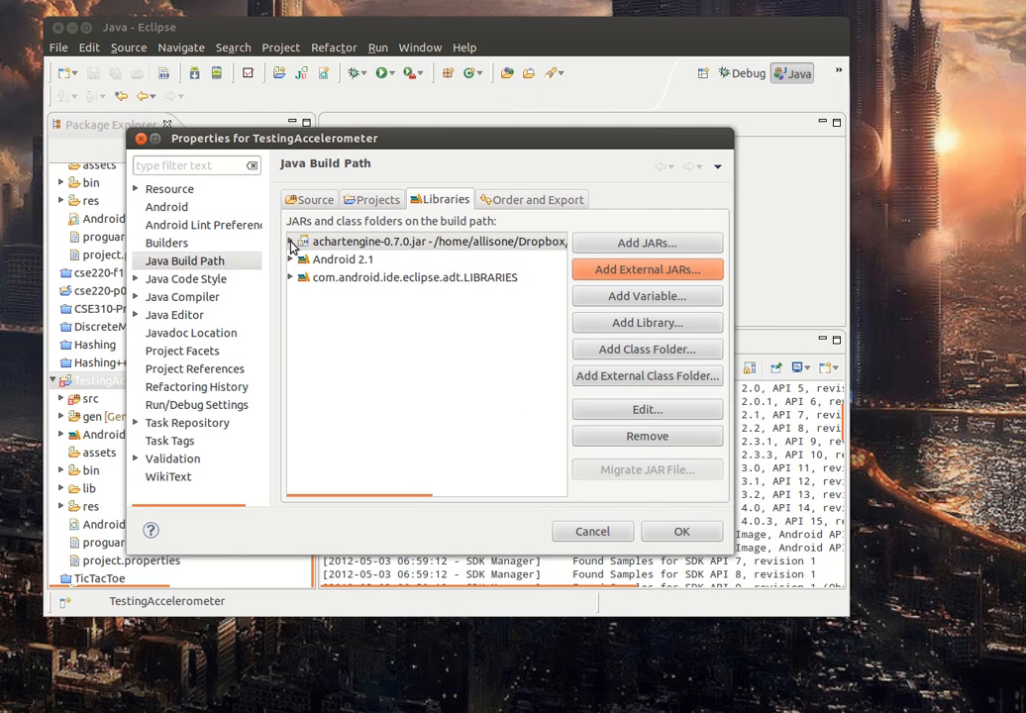
Check the achartengine-0.7.0.jar entry's details and confirm the build path changes with OK.
click(293, 242)
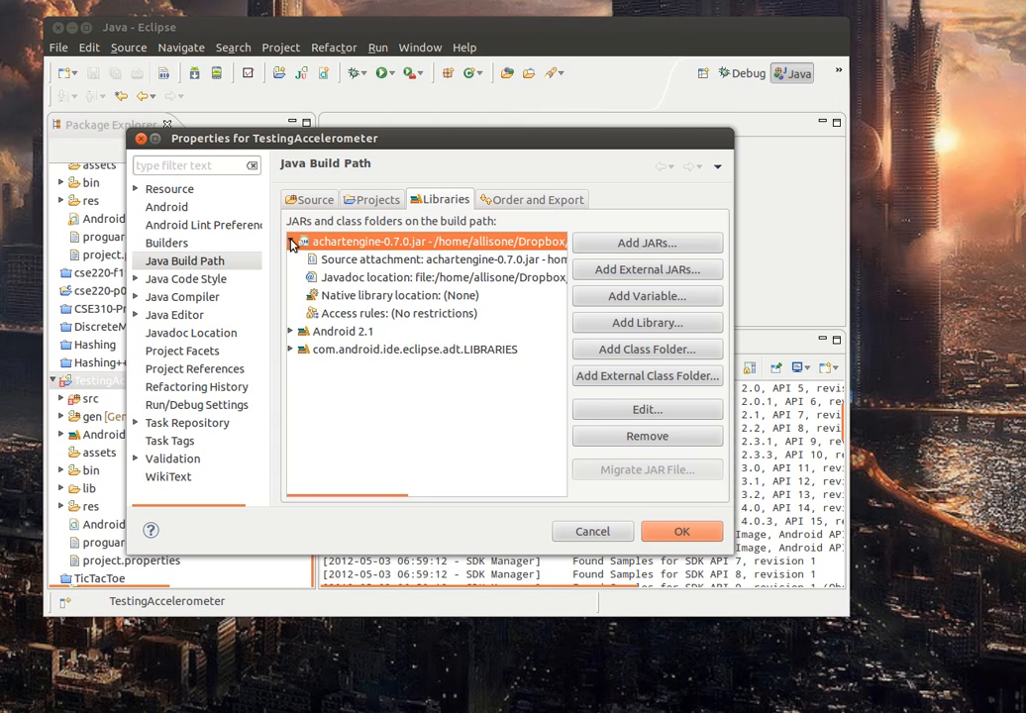
click(292, 242)
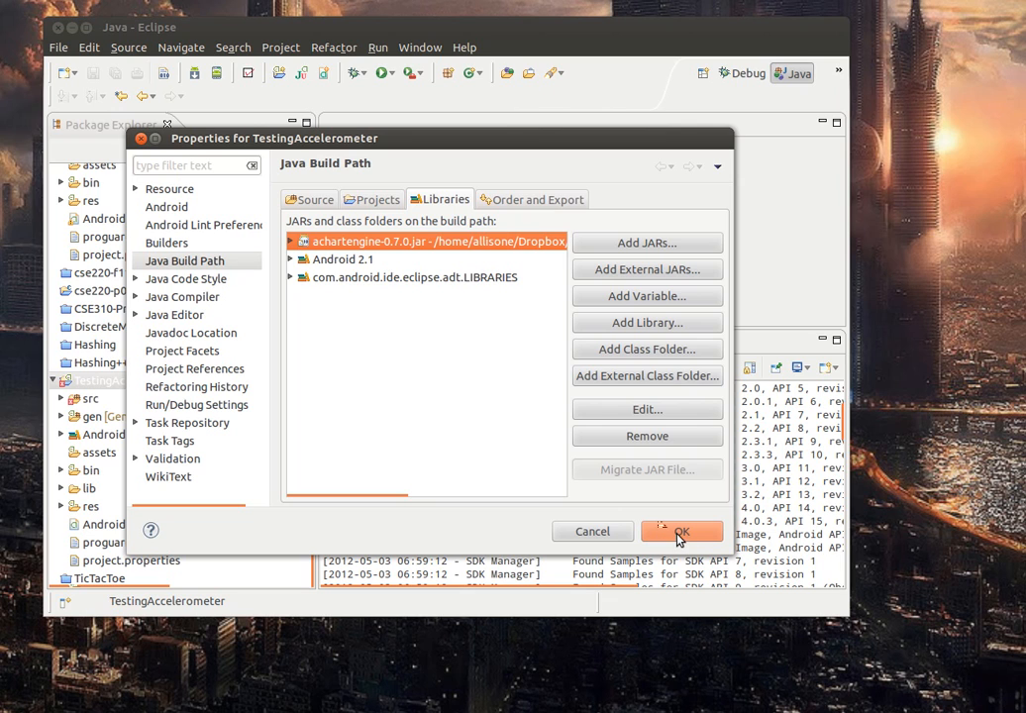
click(685, 531)
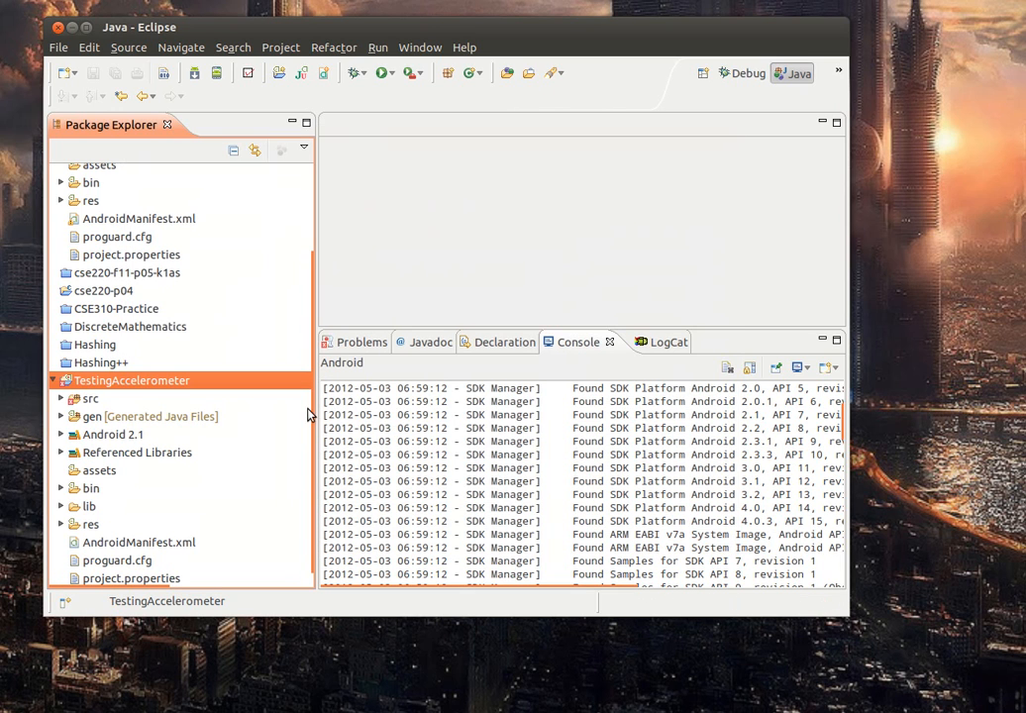
mouse_move(79, 467)
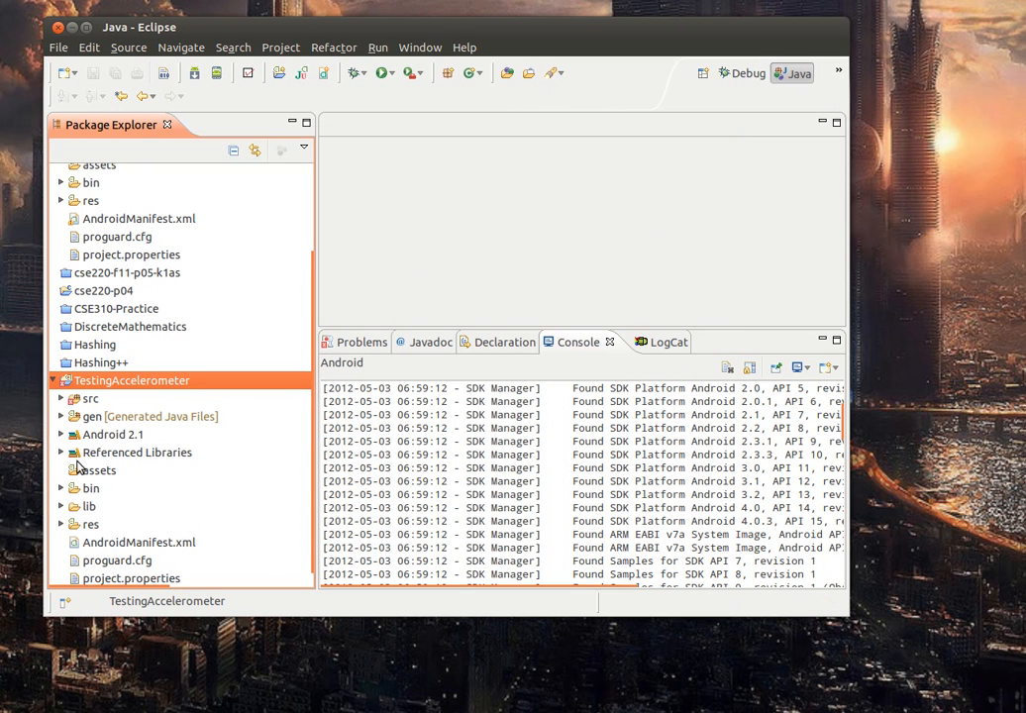
mouse_move(61, 454)
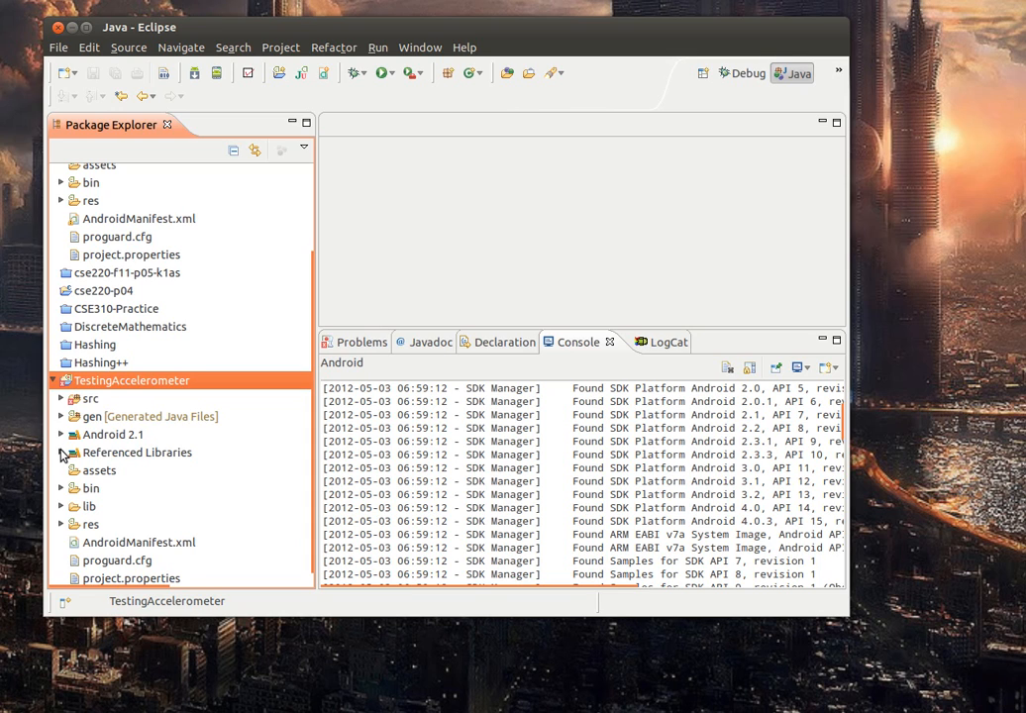
Expand Referenced Libraries under TestingAccelerometer to show achartengine-0.7.0.jar.
click(63, 451)
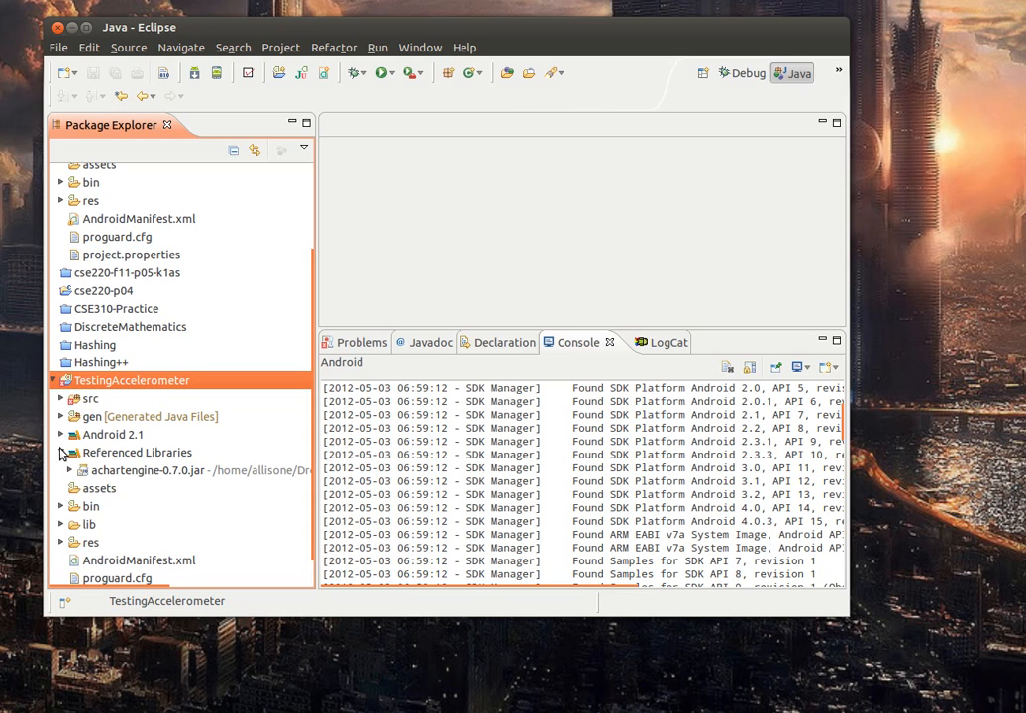